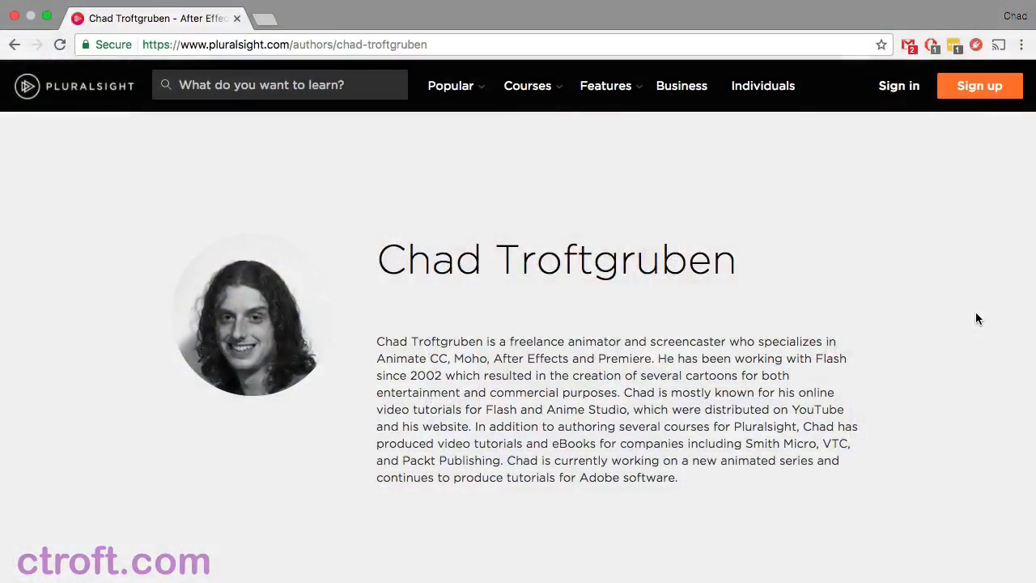
scroll("down", 3)
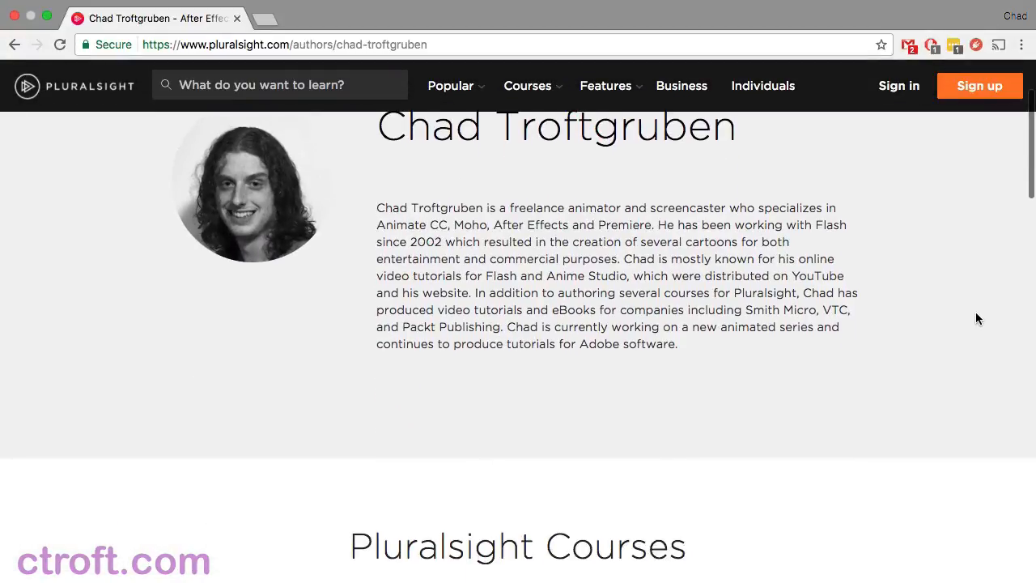
scroll("down", 3)
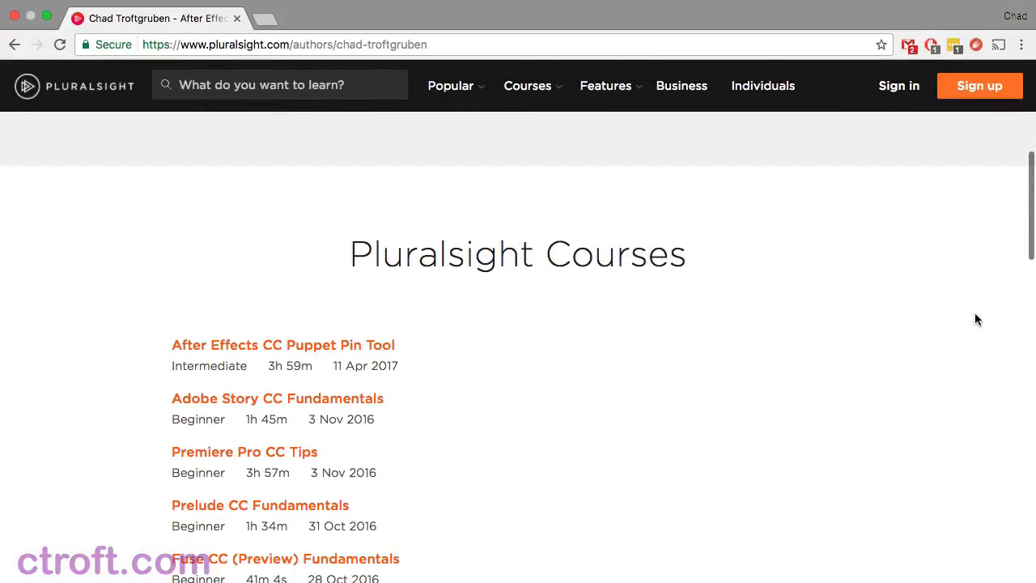
scroll("down", 3)
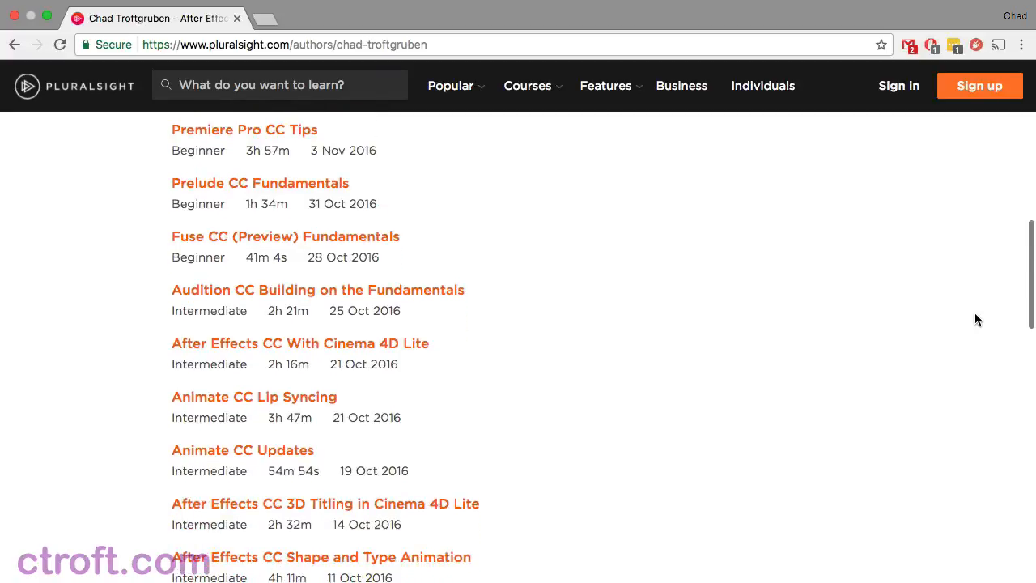